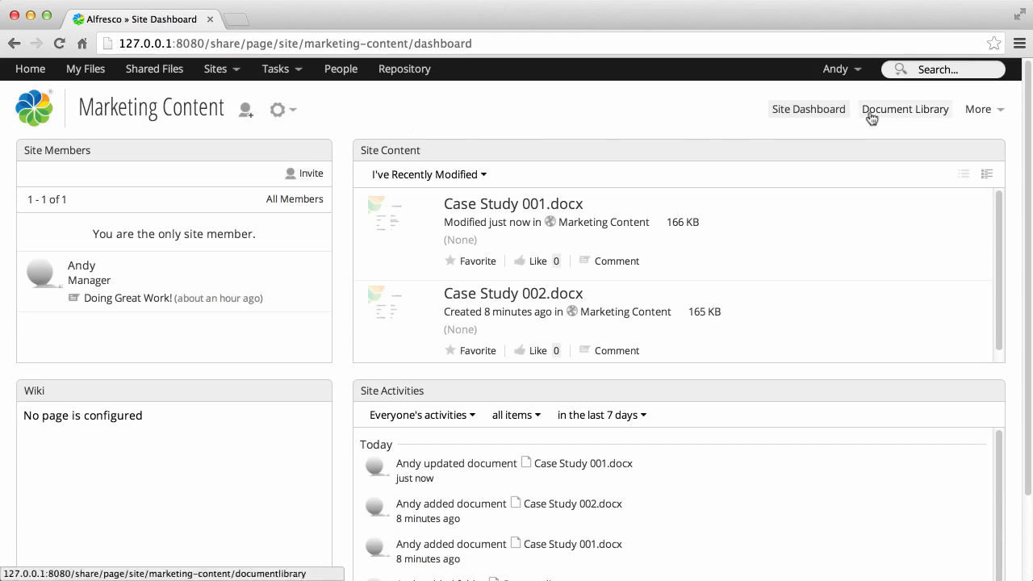
Open the Case studies folder from the Marketing Content document library.
click(904, 109)
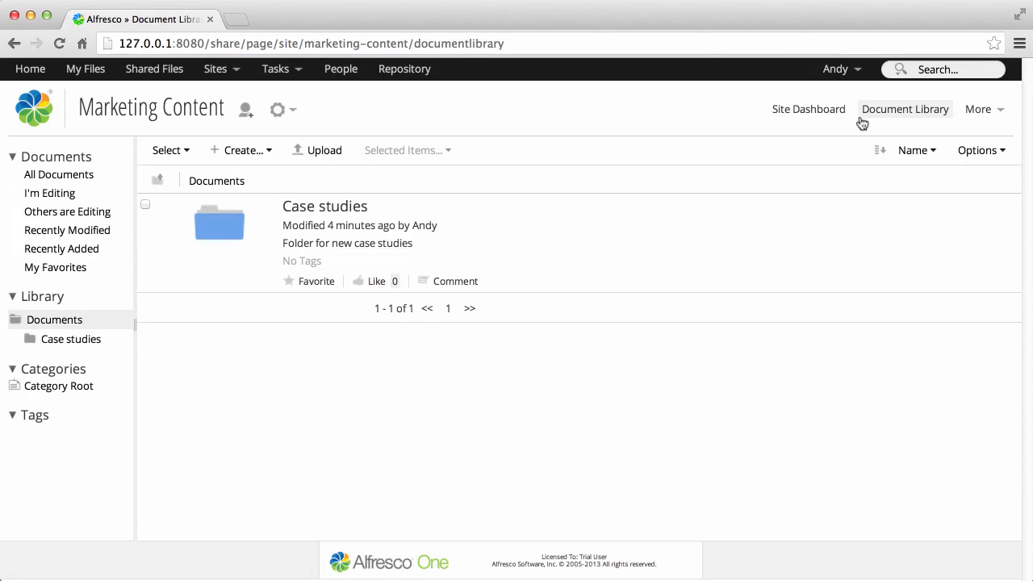
mouse_move(324, 205)
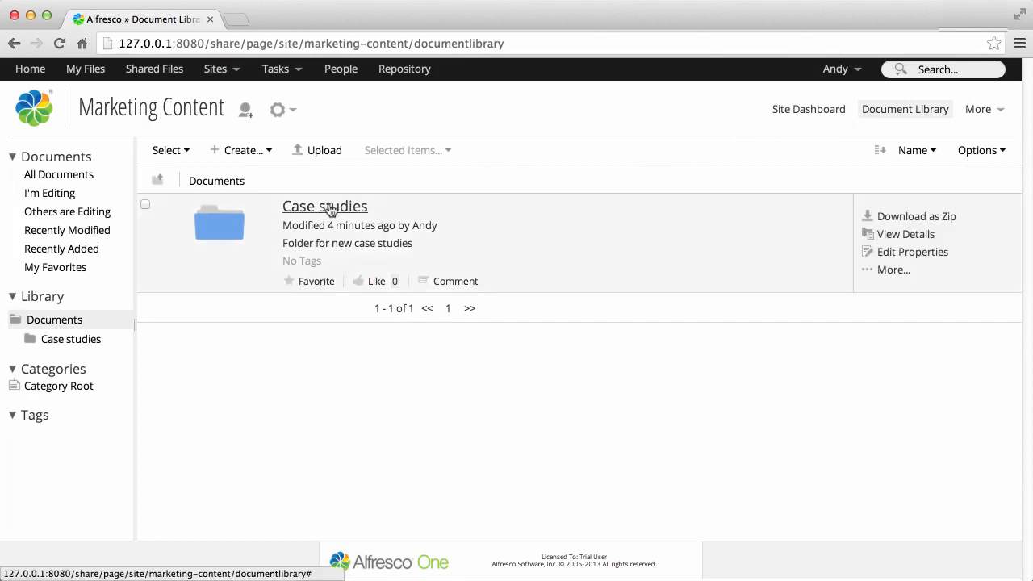
click(324, 206)
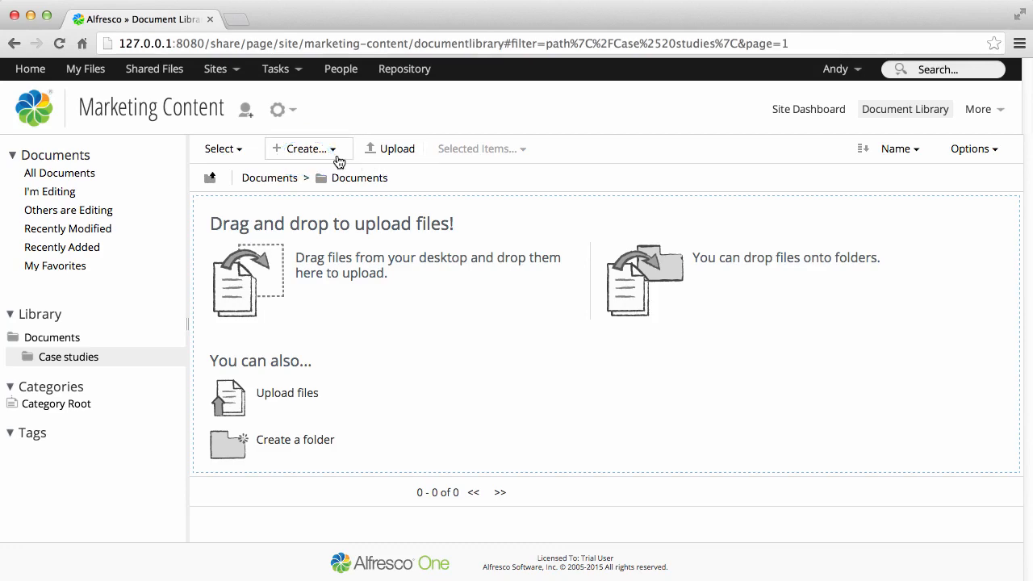
Create a Google Docs document and sign in to authorize the Google connection.
click(305, 149)
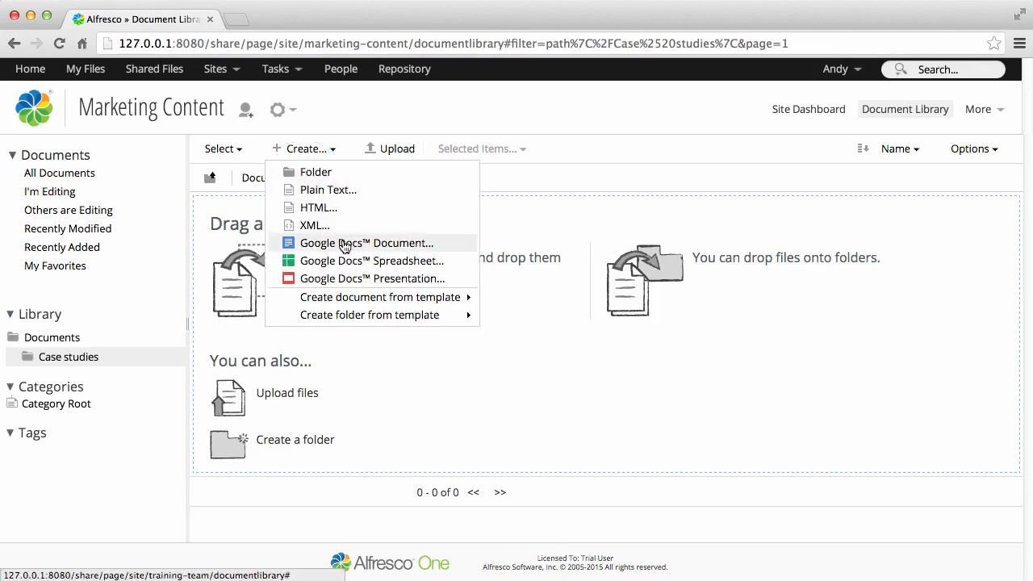
click(367, 243)
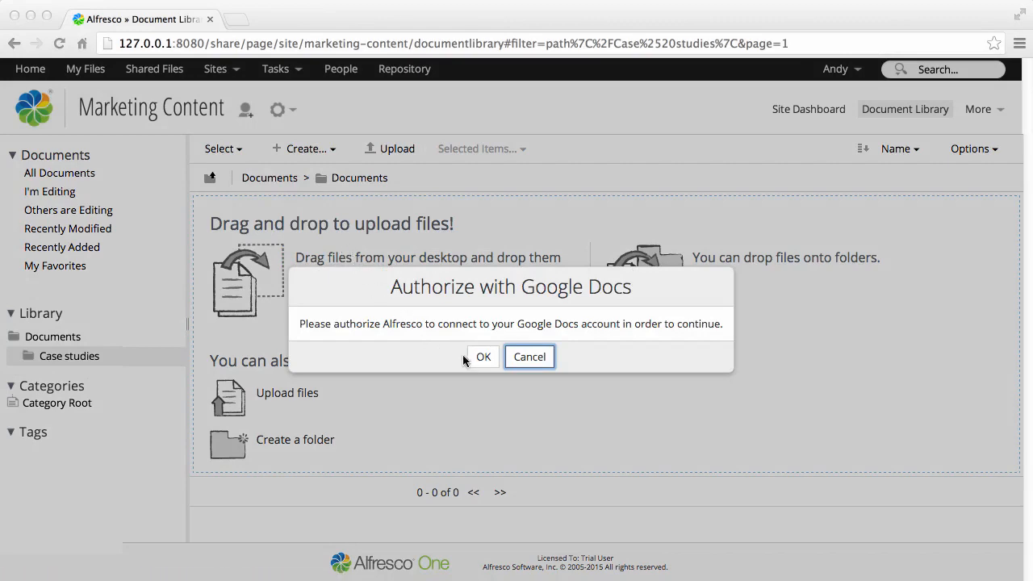
click(483, 357)
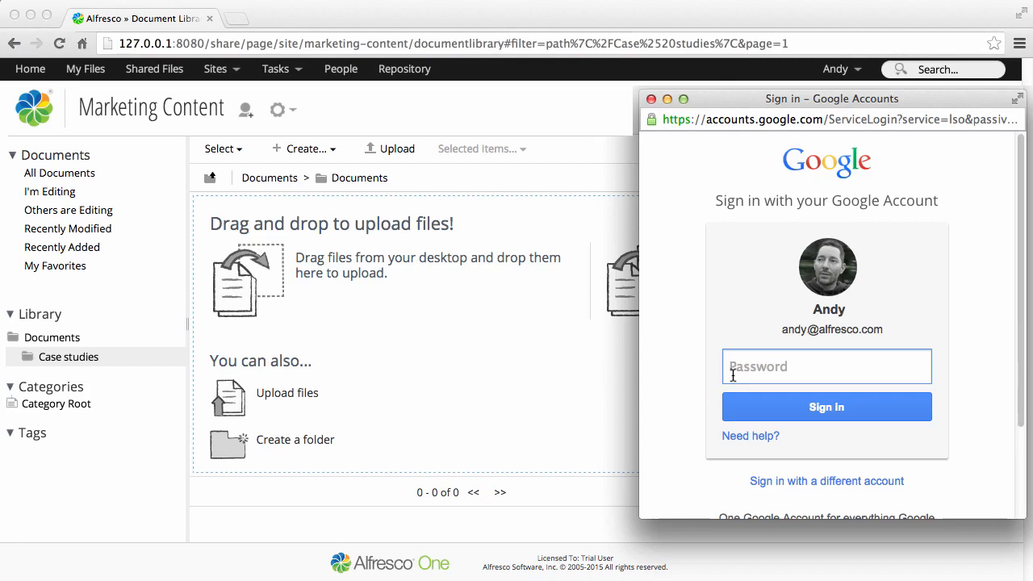
text(••)
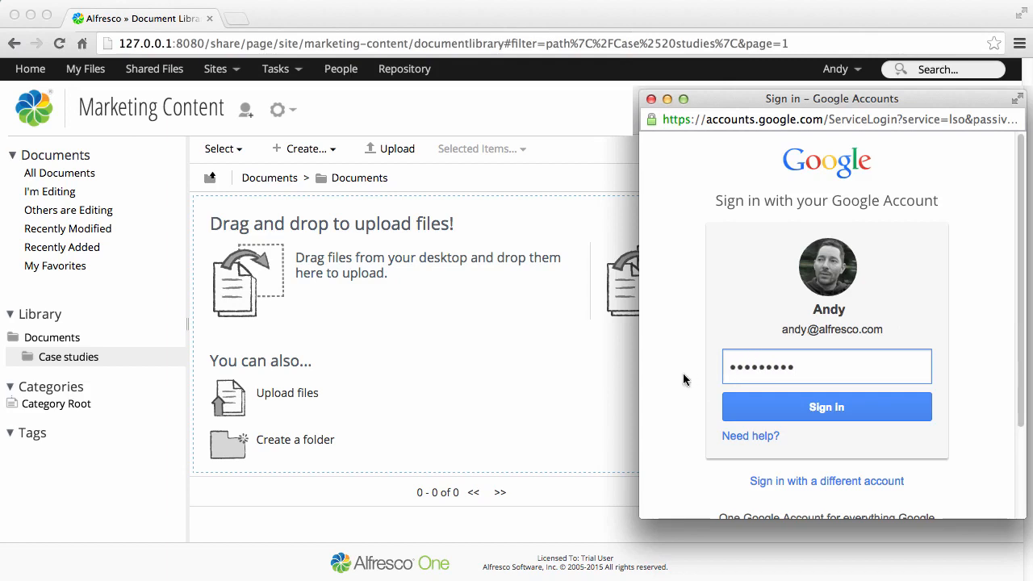
click(826, 406)
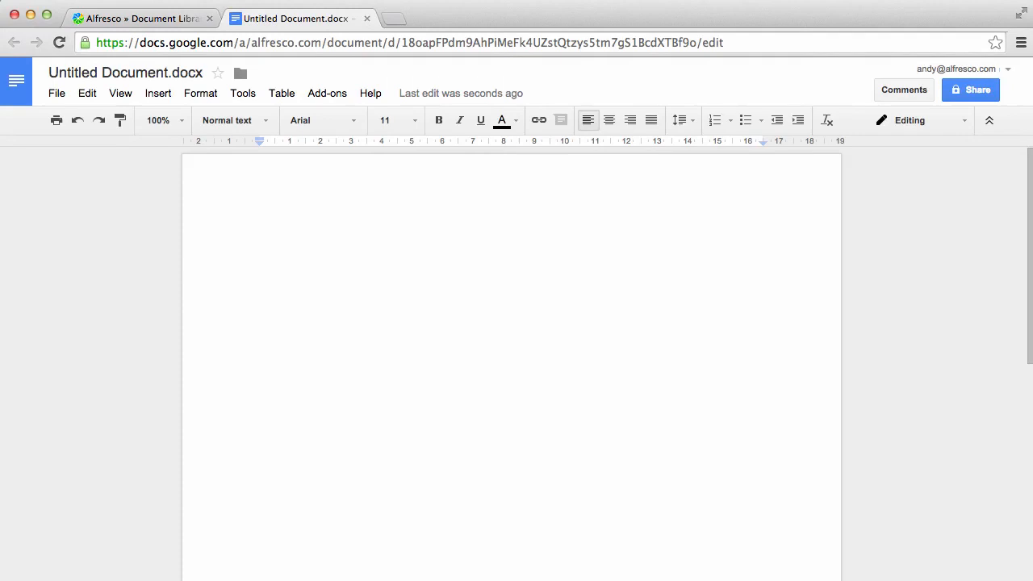
mouse_move(341, 256)
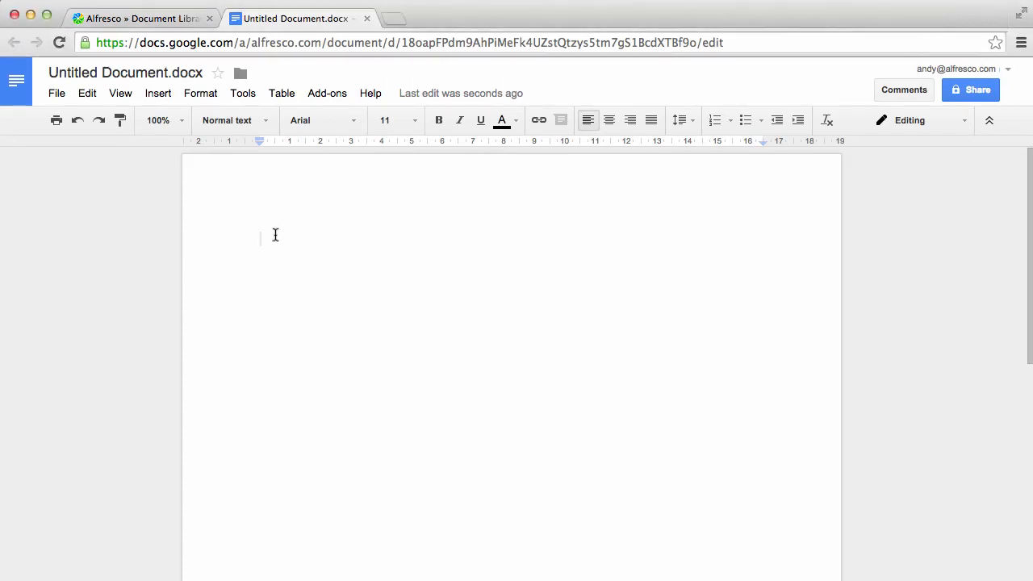
Type the heading 'Training Team - Document Template' into the blank document.
text(Training Team)
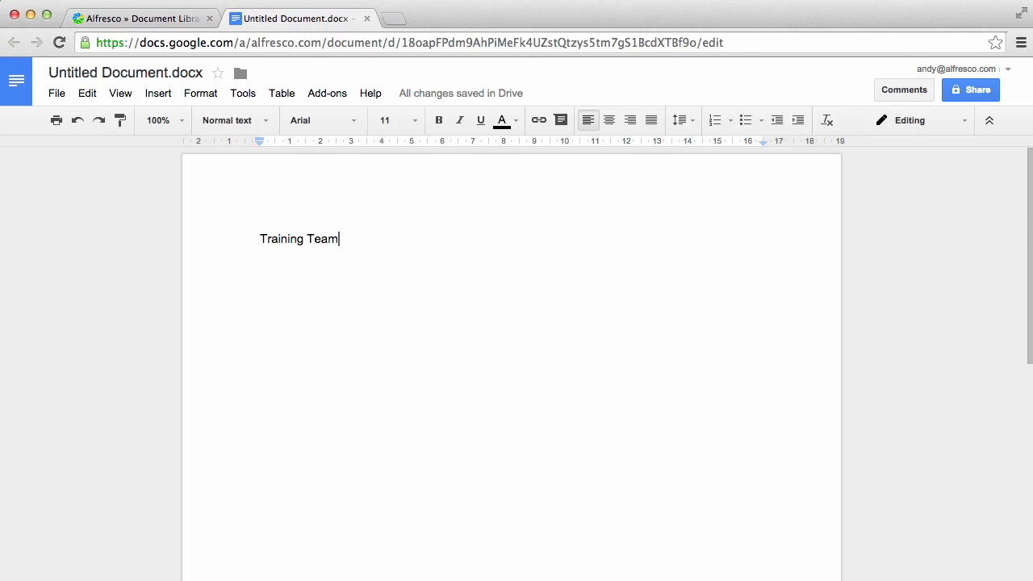
text(- Document Template)
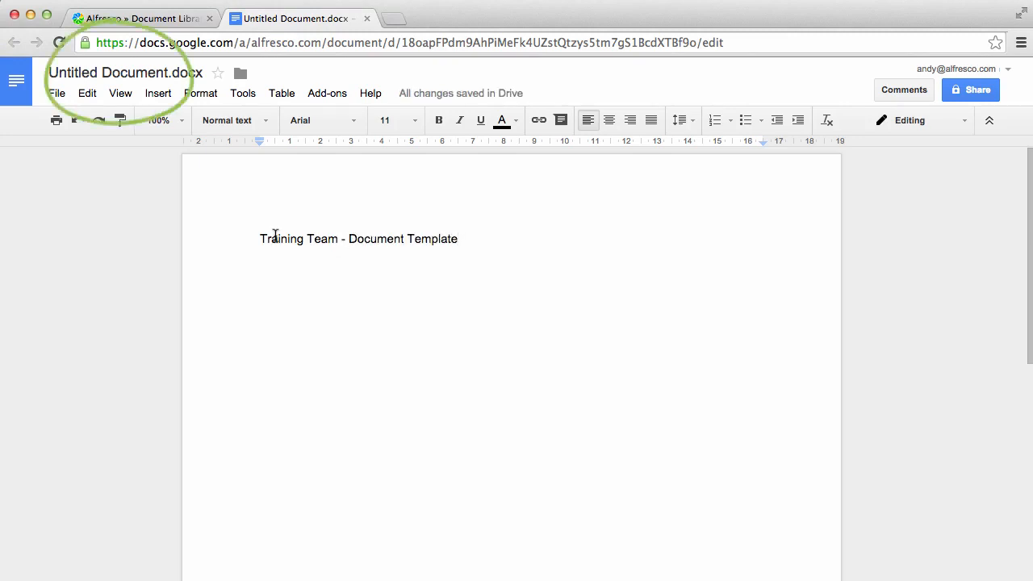
mouse_move(125, 71)
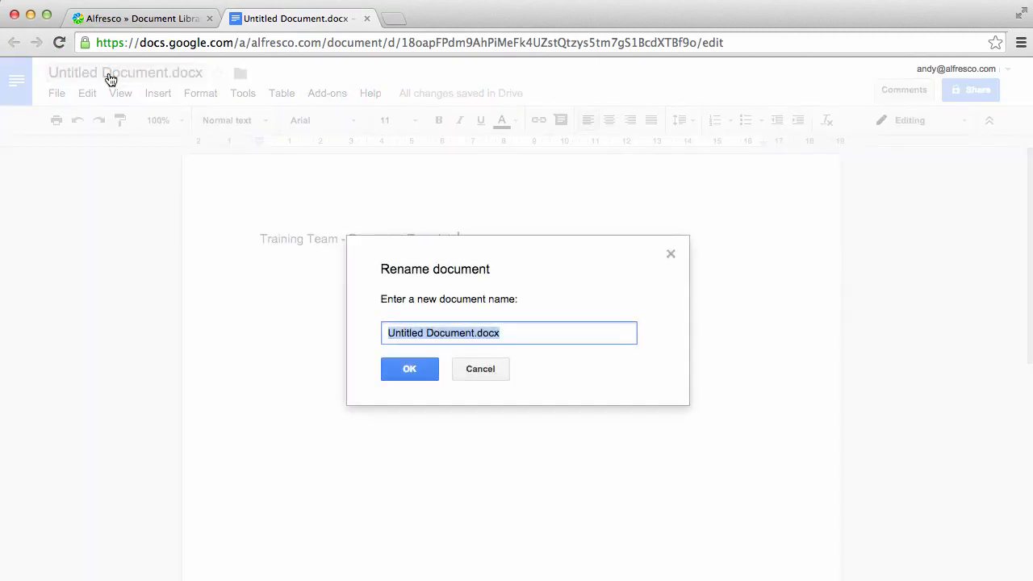
Rename the Google Doc to 'Training Team - Doc Template'.
text(Training Team - Doc T)
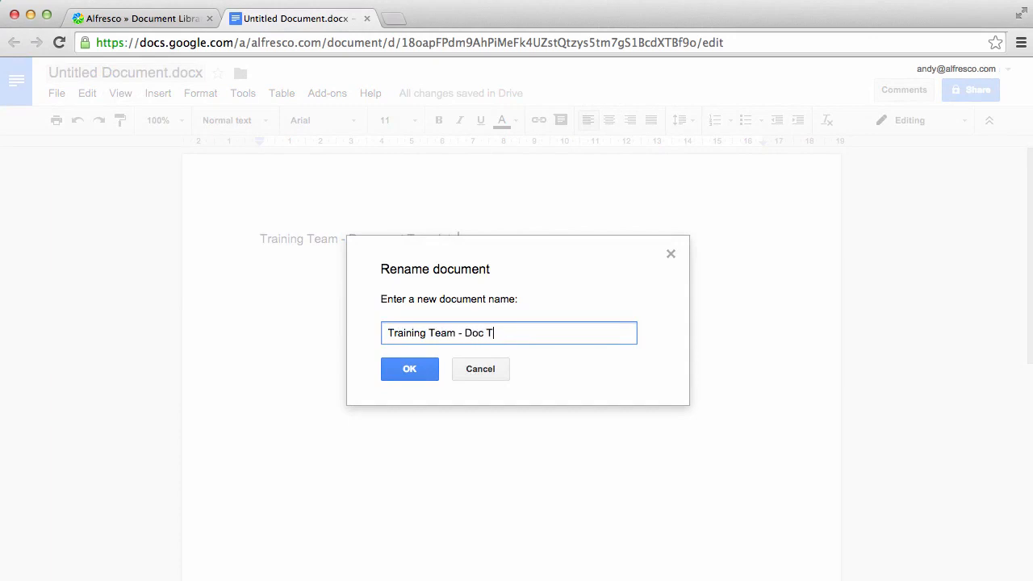
text(emplate)
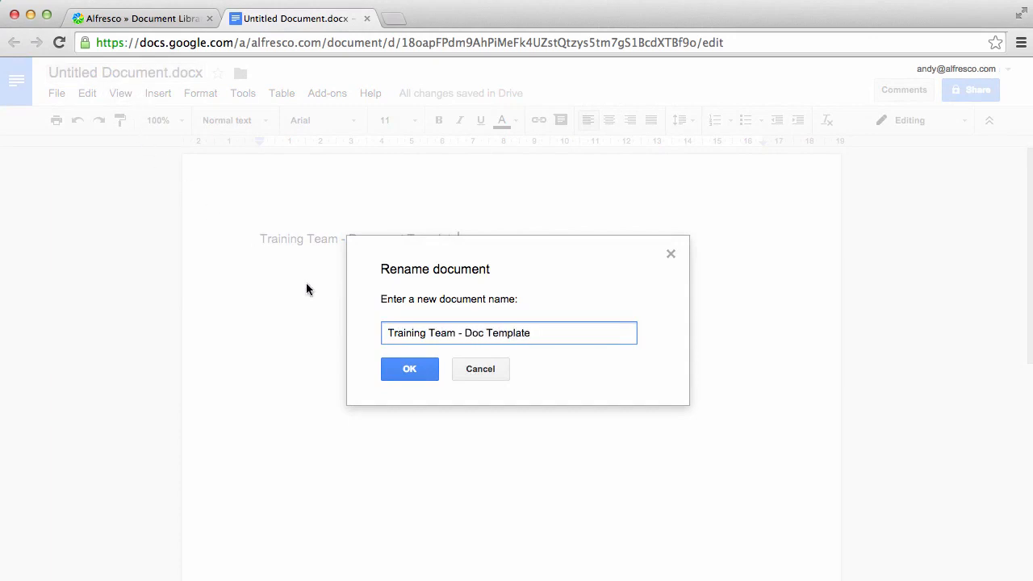
click(409, 369)
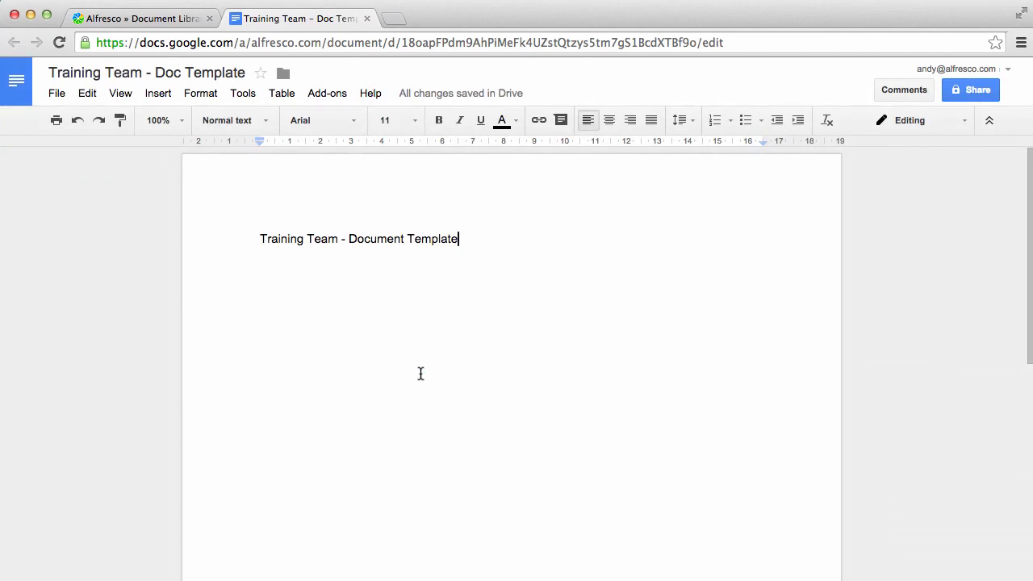
mouse_move(367, 17)
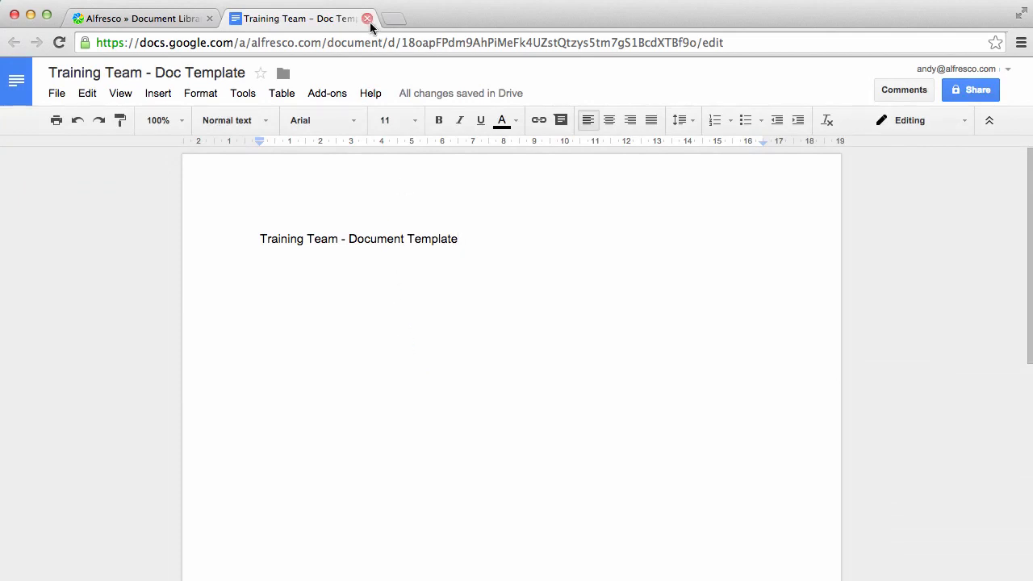
Close the Google Docs tab and check in the locked Untitled Document.docx from Google Docs.
click(368, 18)
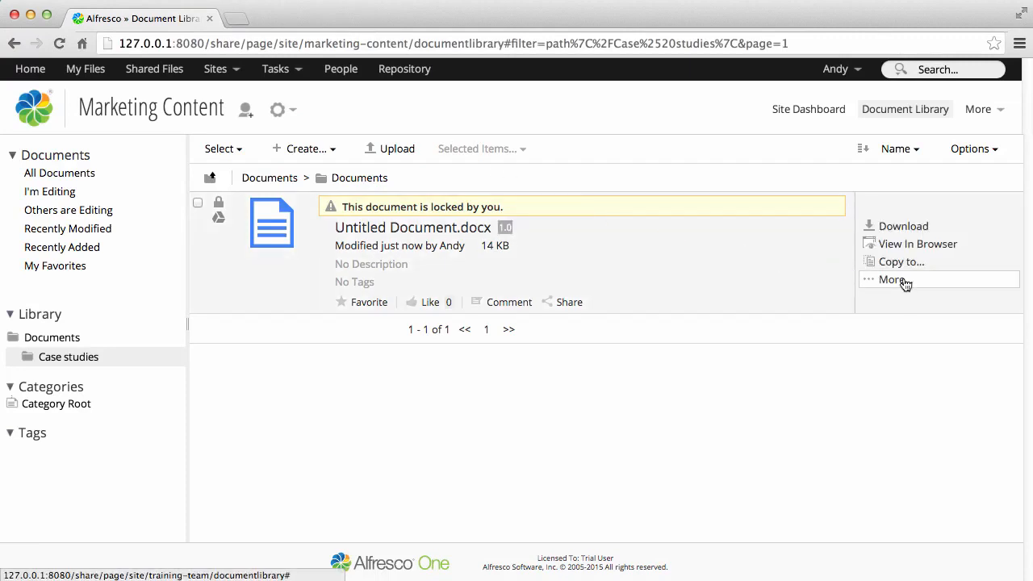
click(890, 279)
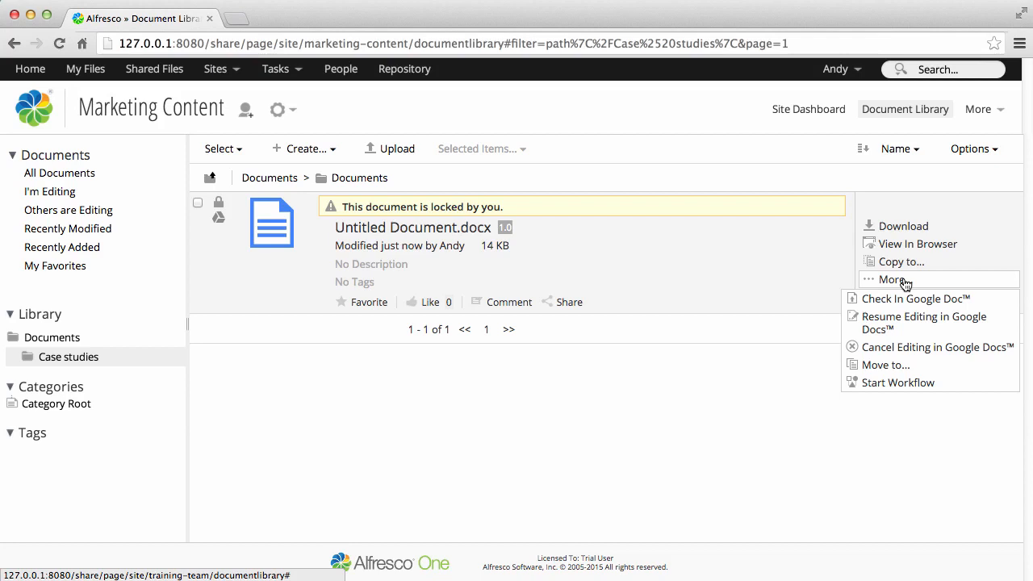
mouse_move(905, 299)
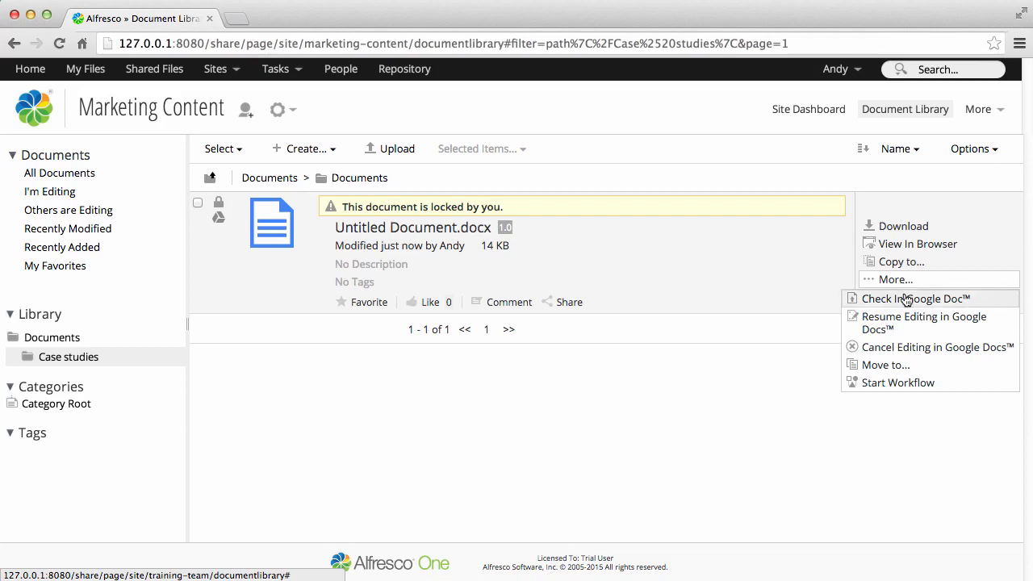
click(914, 298)
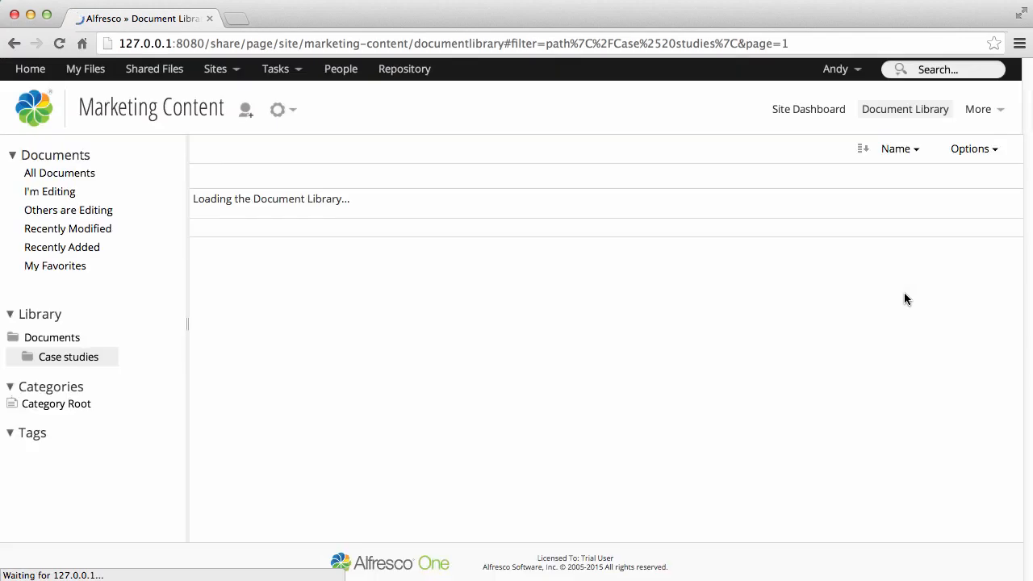